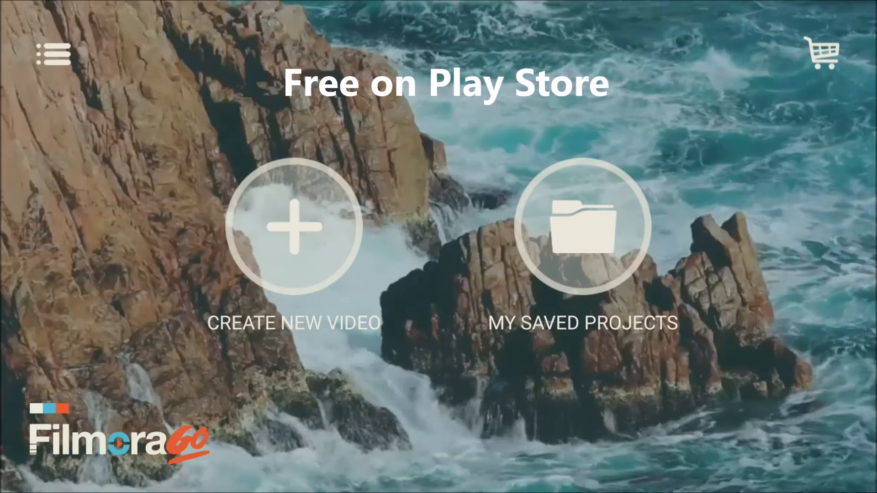
Start a new video with the 00:07 home-screen recording, keeping the clip untrimmed.
{"action": "left_click", "coordinate": [293, 225]}
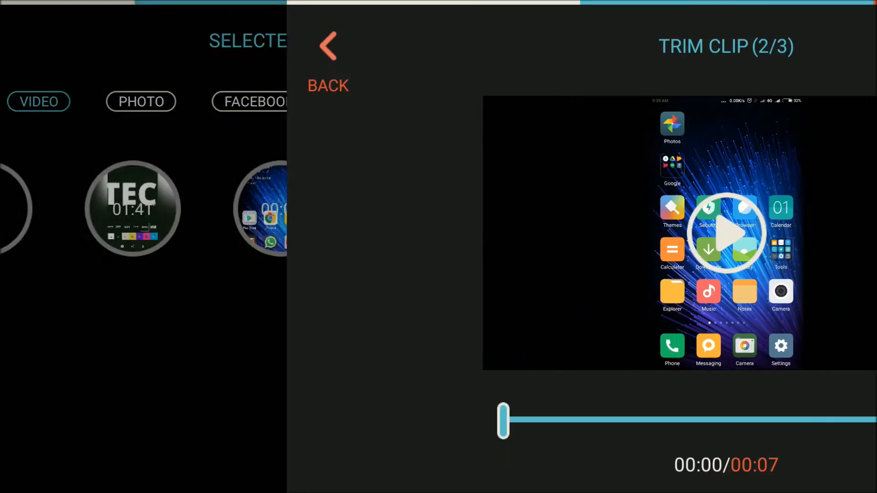
{"action": "left_click", "coordinate": [328, 56]}
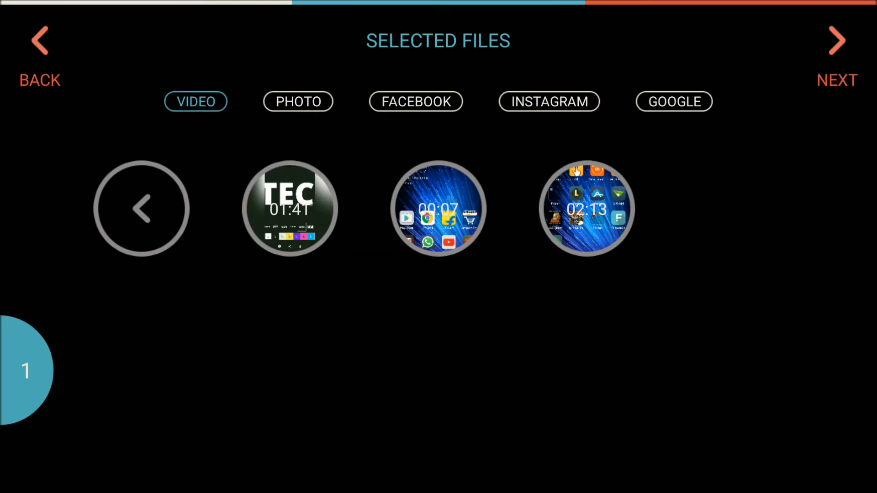
Continue from Selected Files into the editor with the 7-second clip loaded.
{"action": "left_click", "coordinate": [836, 41]}
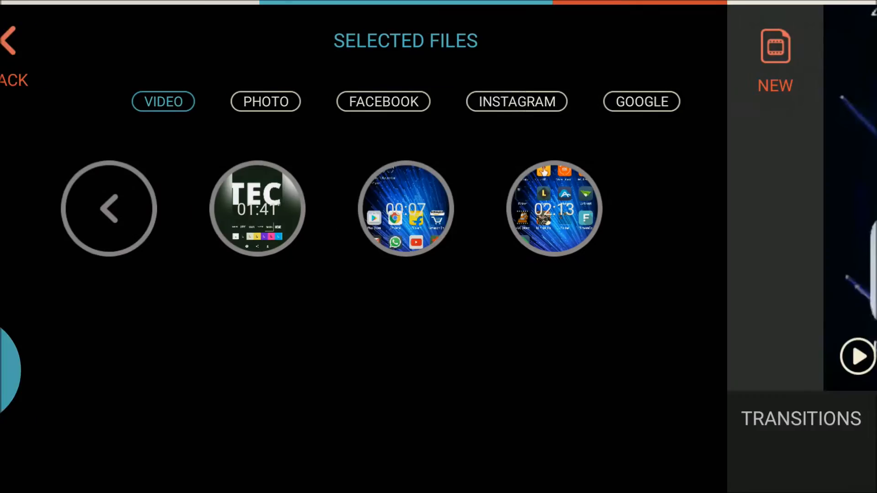
{"action": "left_click", "coordinate": [406, 209]}
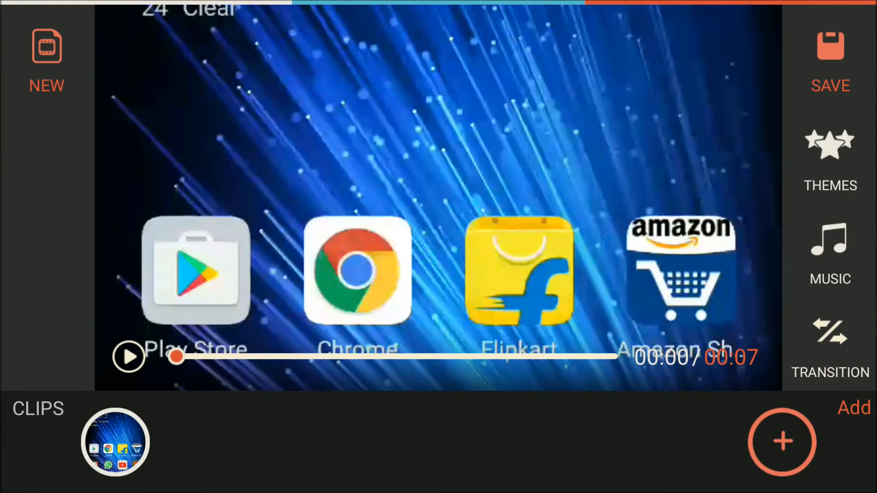
{"action": "scroll", "scroll_direction": "down", "scroll_amount": 3}
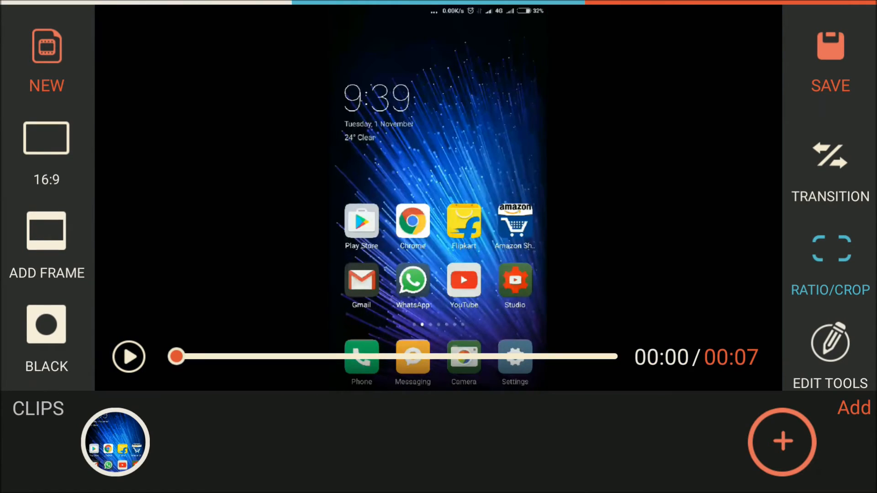
Switch the 16:9 frame's side fill from Black to Blur and open the saving options.
{"action": "left_click", "coordinate": [45, 324]}
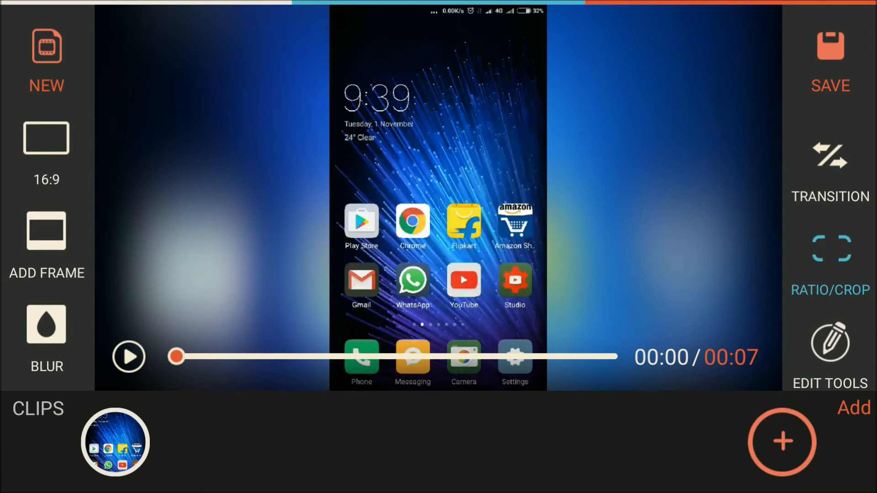
{"action": "scroll", "scroll_direction": "down", "scroll_amount": 3}
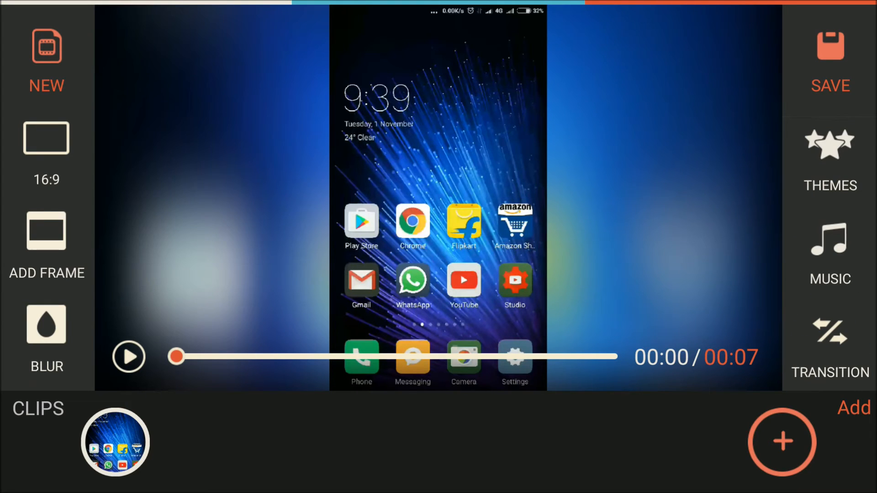
{"action": "left_click", "coordinate": [830, 47]}
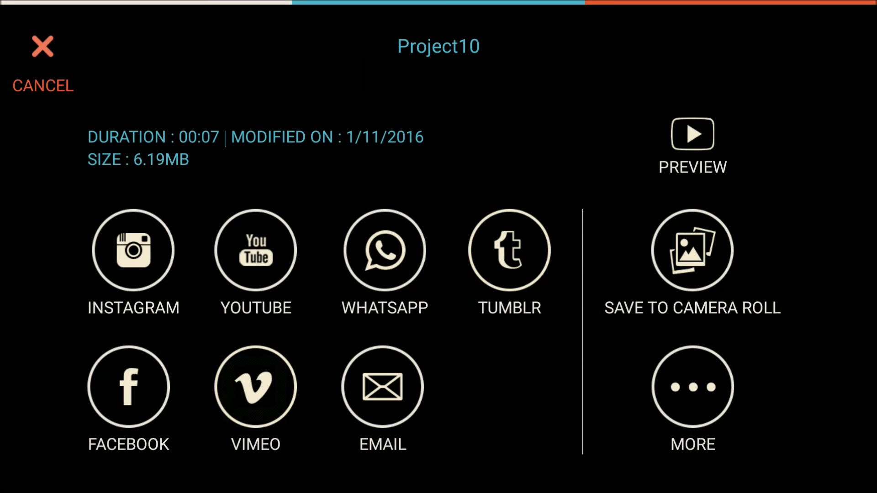
Export Project10 to the camera roll as an MP4.
{"action": "left_click", "coordinate": [691, 250]}
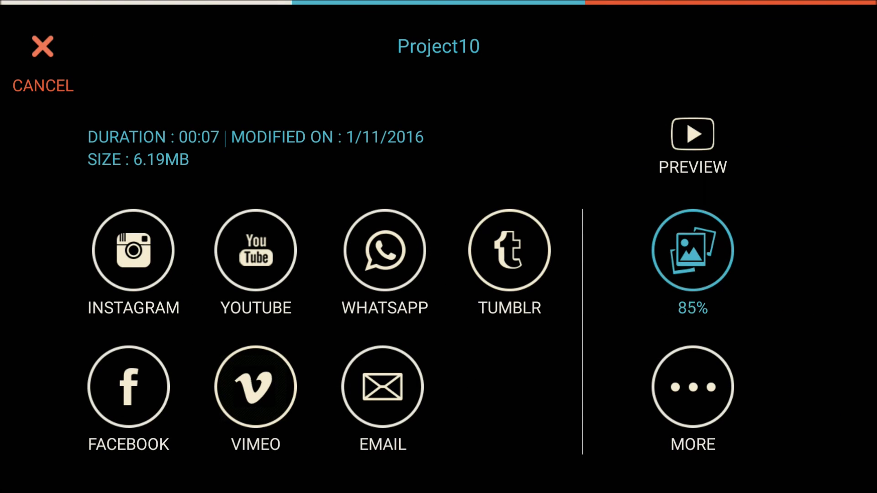
{"action": "left_click", "coordinate": [692, 250]}
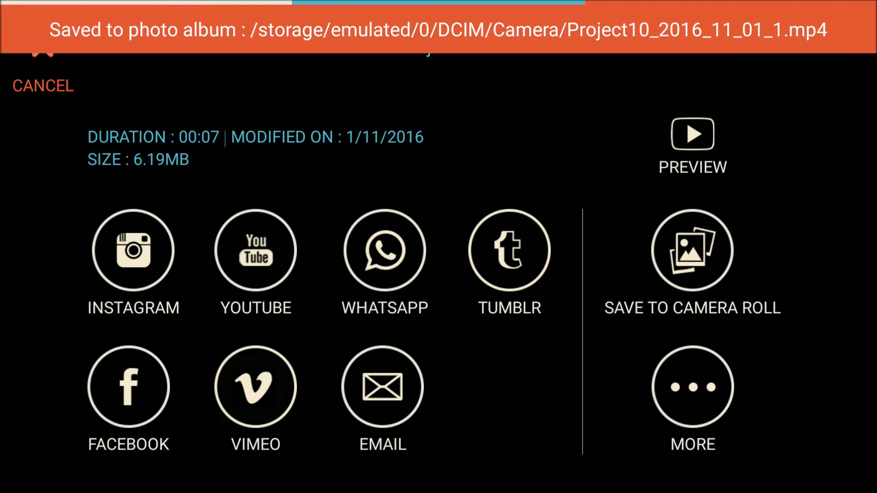